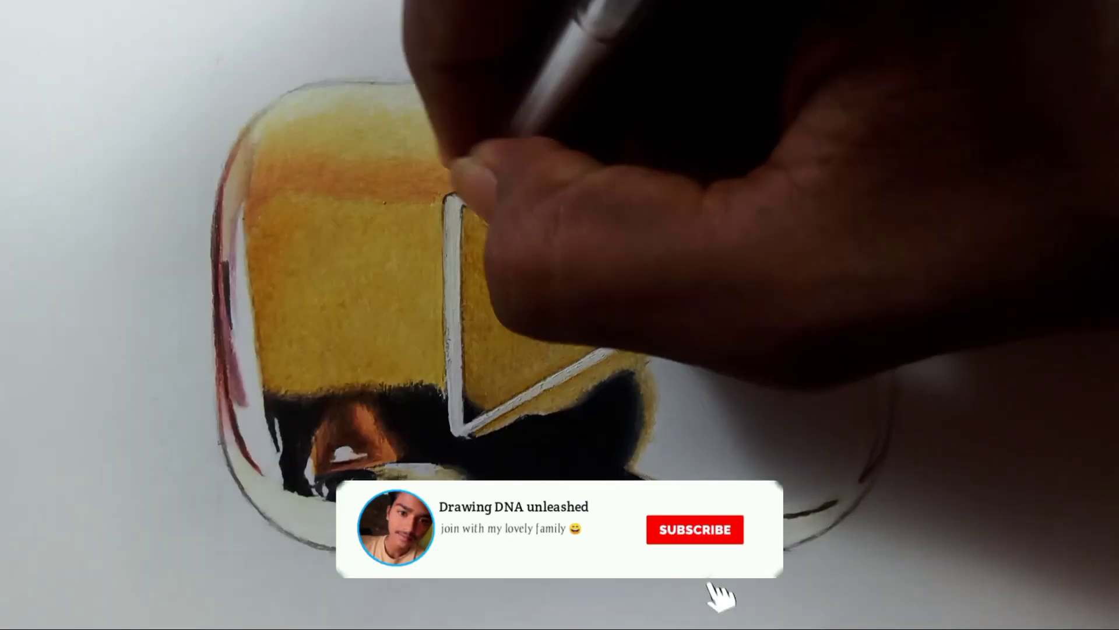
left_click(694, 529)
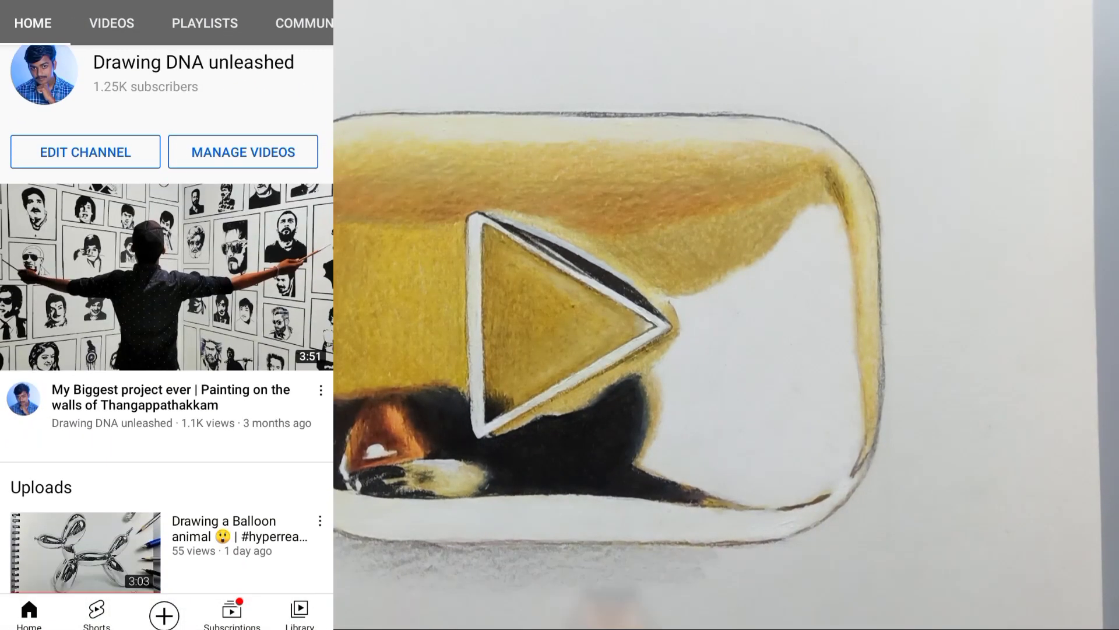
left_click(112, 23)
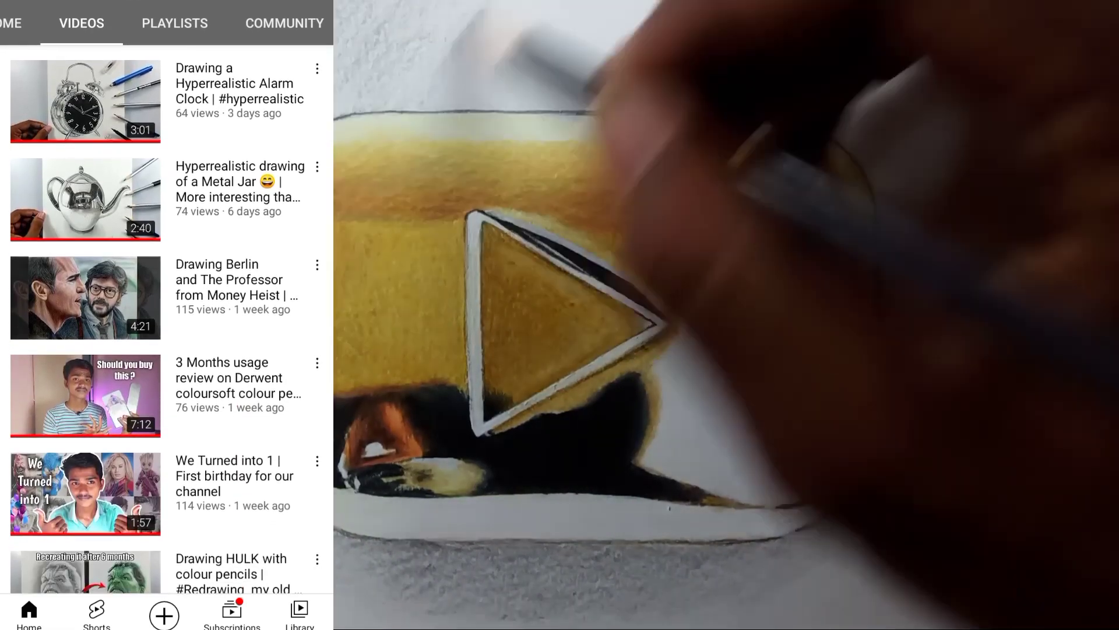
scroll("down", 3)
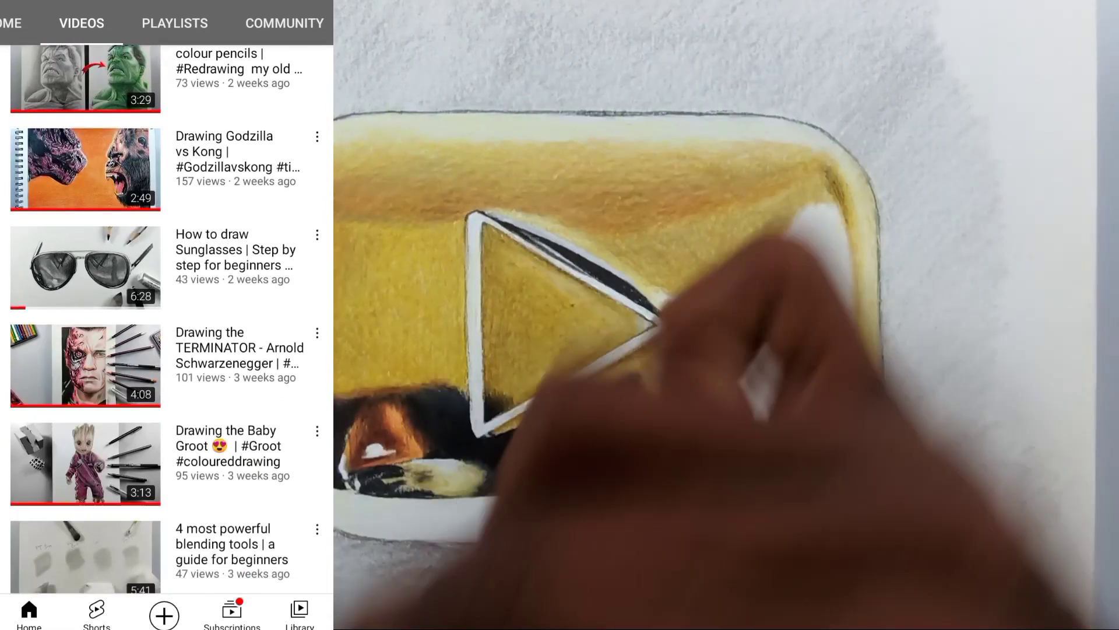
scroll("down", 3)
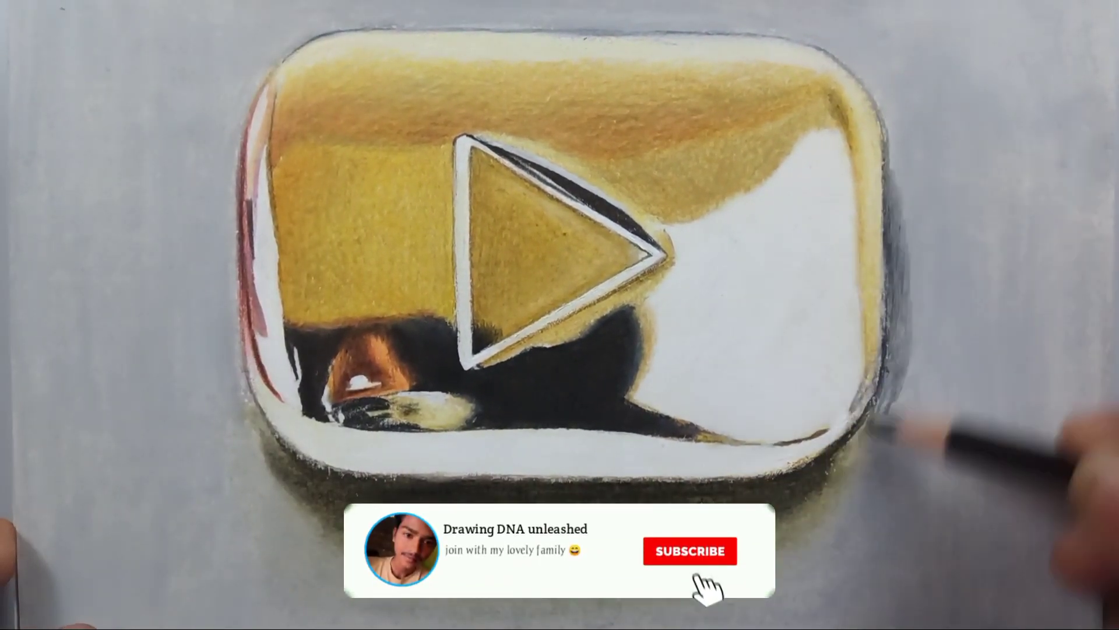
left_click(689, 550)
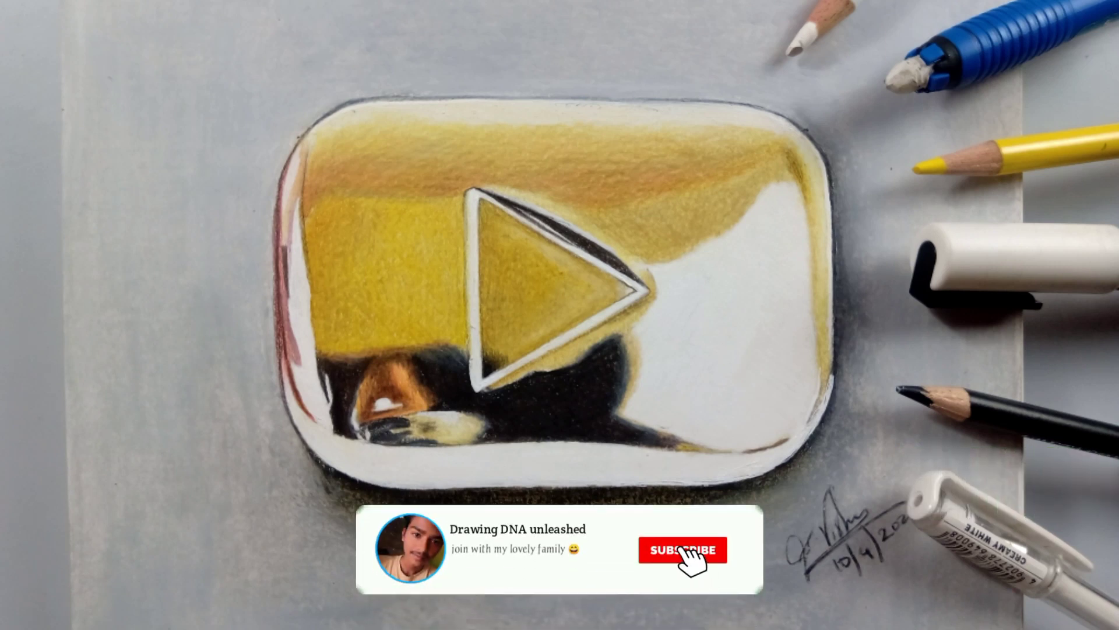
left_click(684, 549)
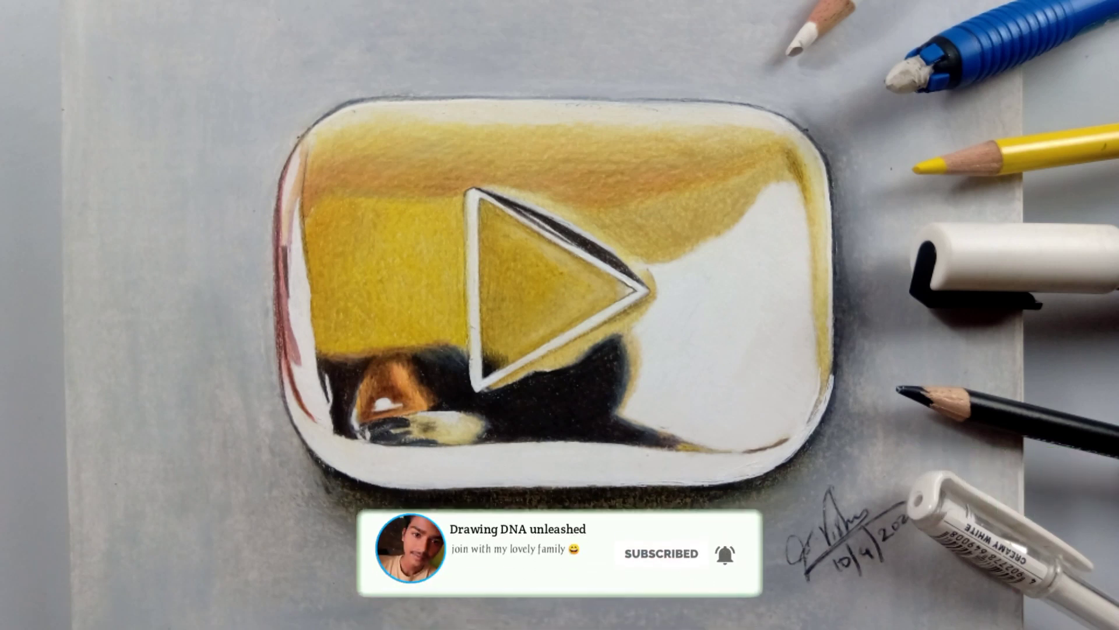